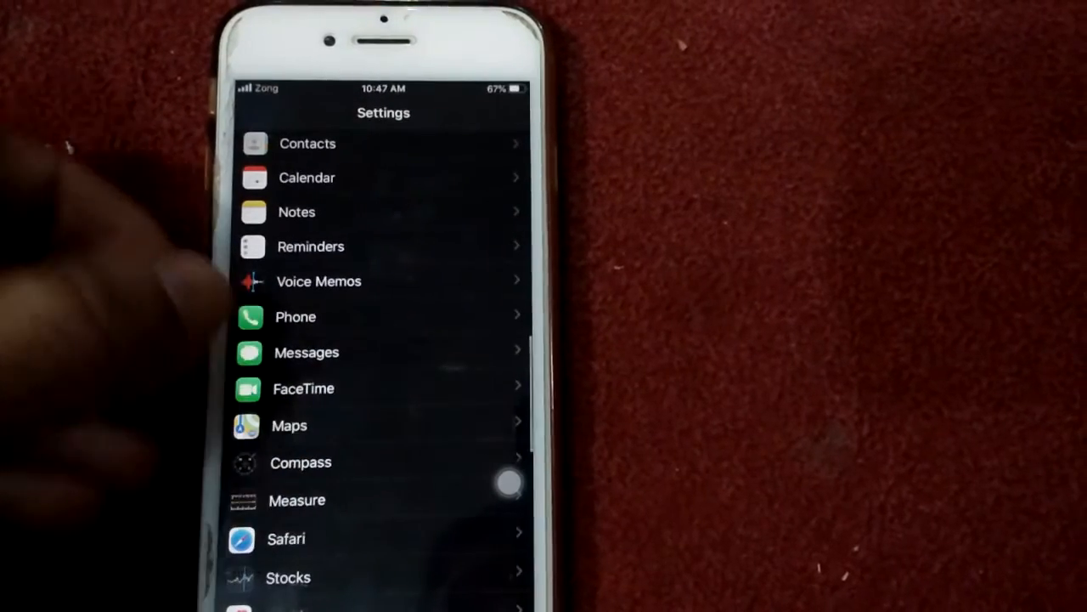
# Switch the Call Waiting toggle under Phone settings off and then back on
pyautogui.click(295, 316)
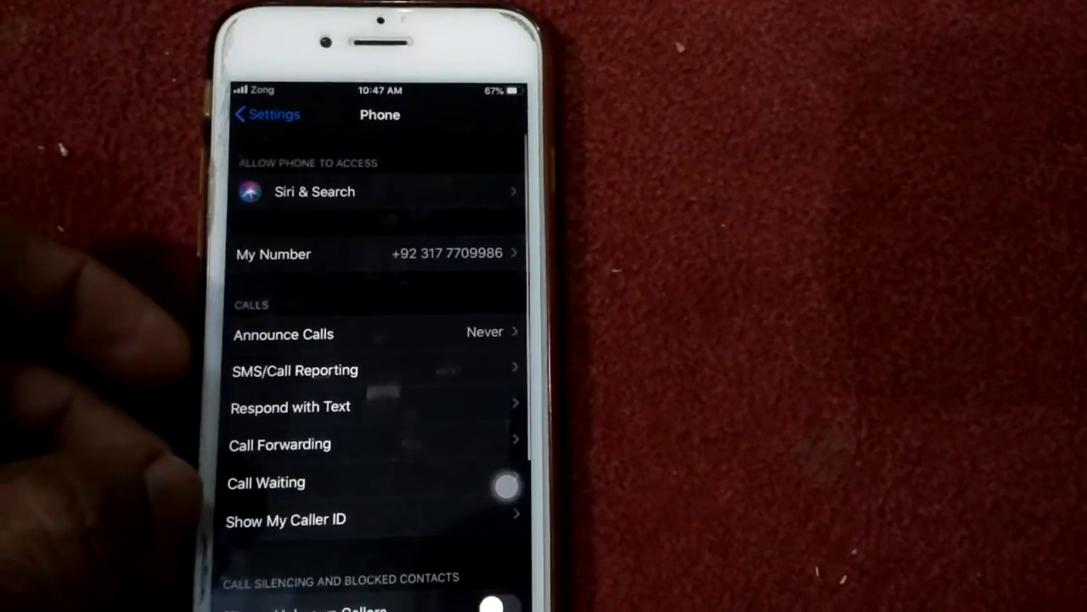
pyautogui.click(265, 483)
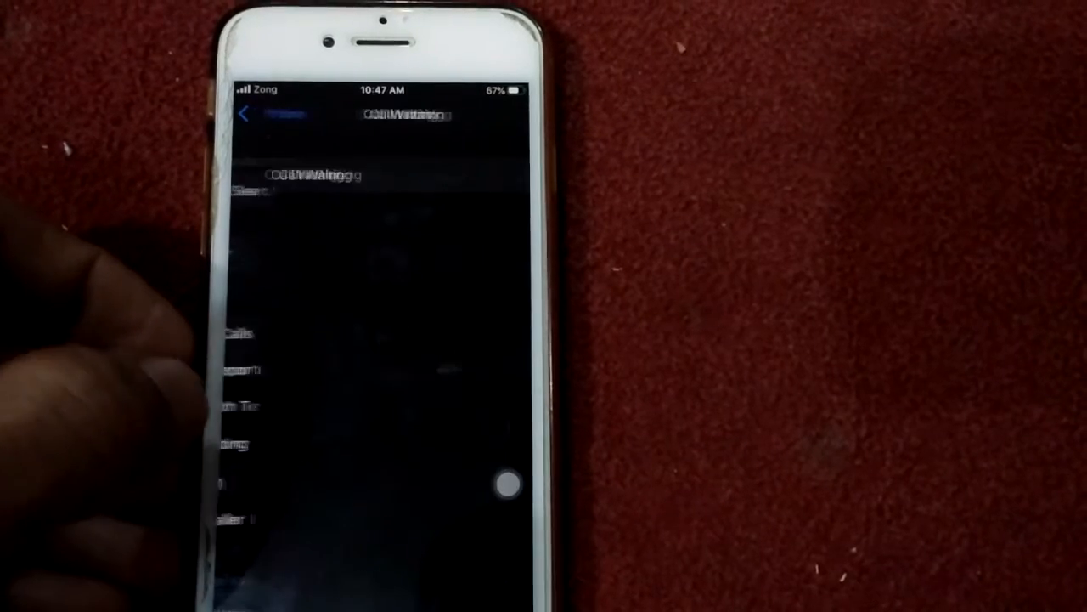
pyautogui.click(499, 173)
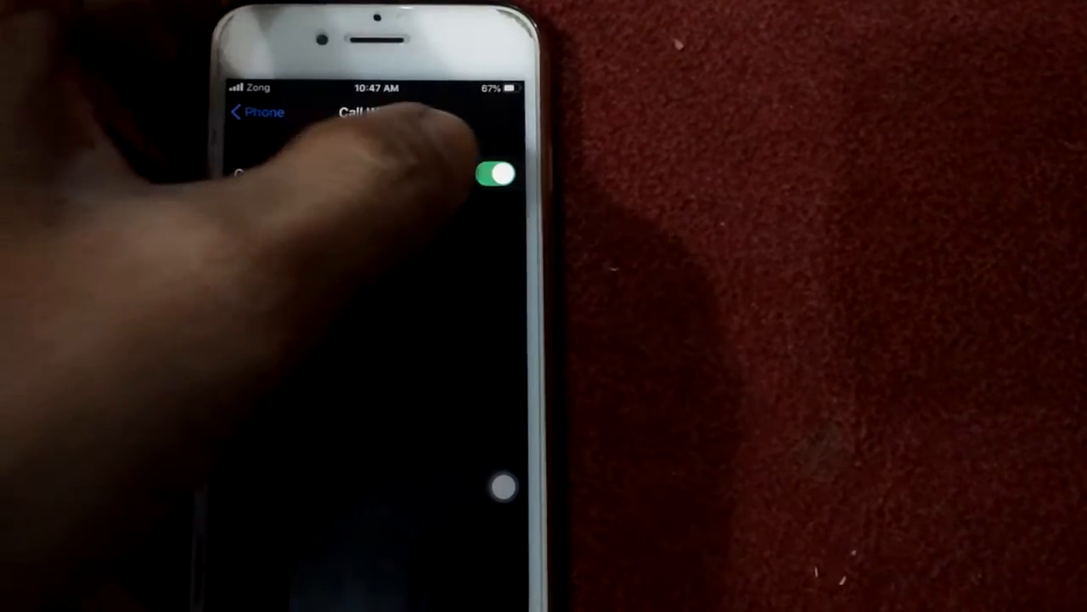
pyautogui.click(499, 173)
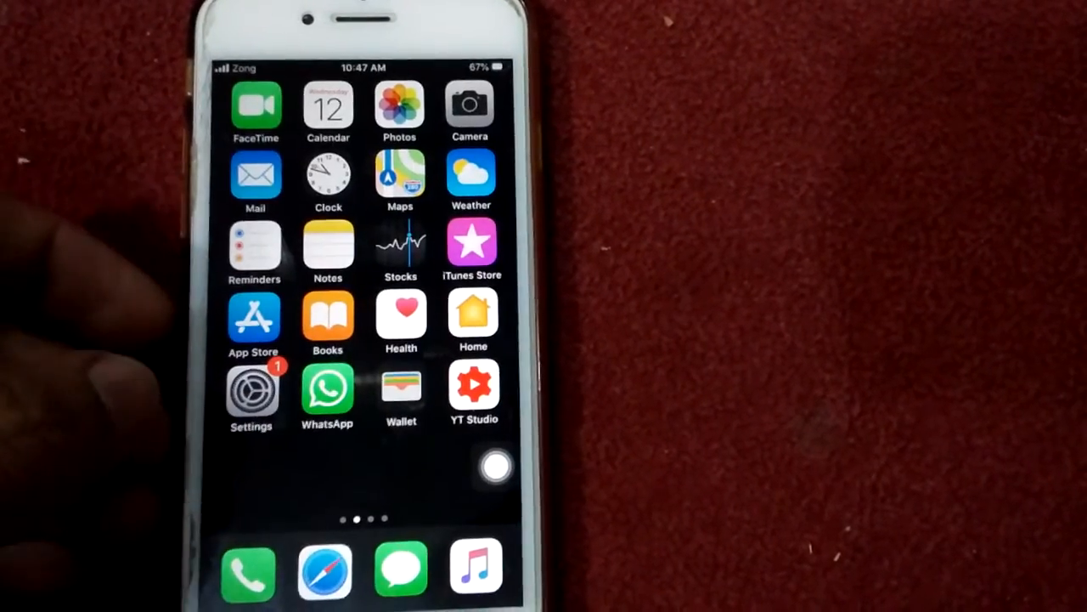
pyautogui.click(252, 393)
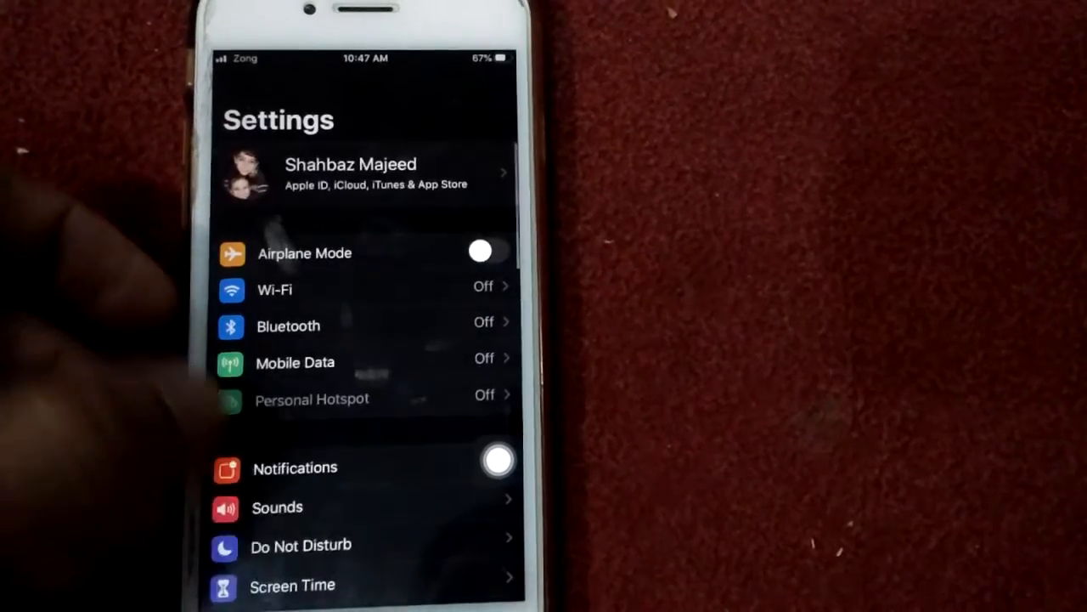
pyautogui.scroll(-3)
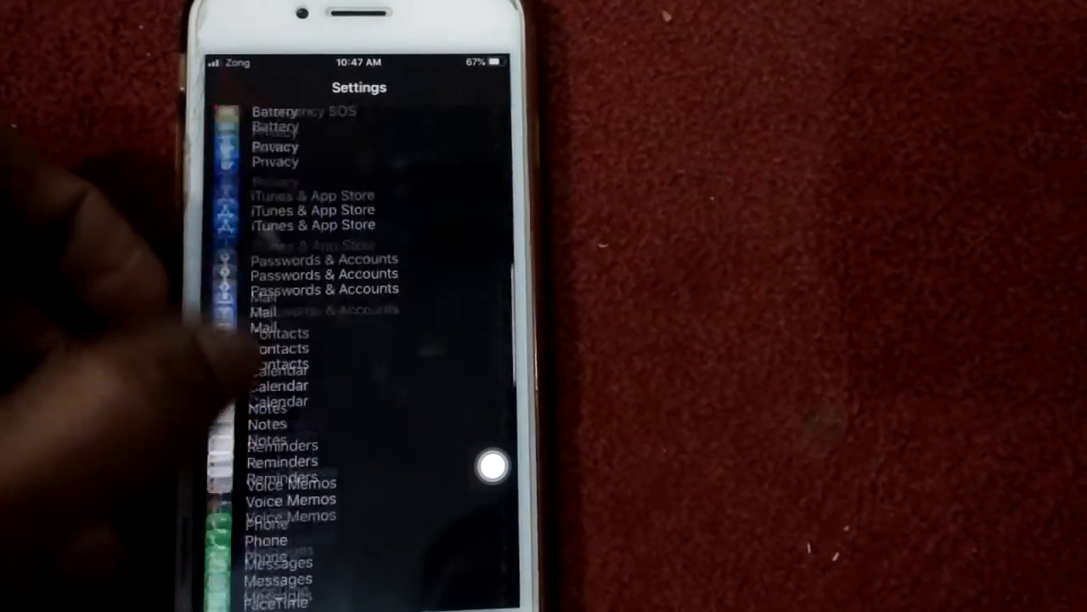
pyautogui.scroll(-3)
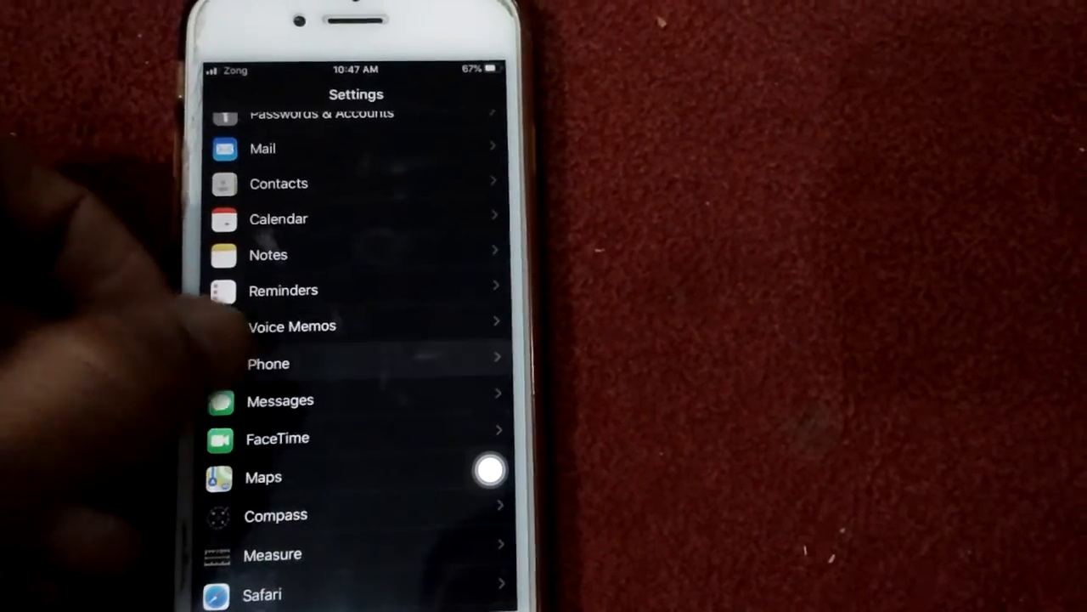
pyautogui.click(268, 363)
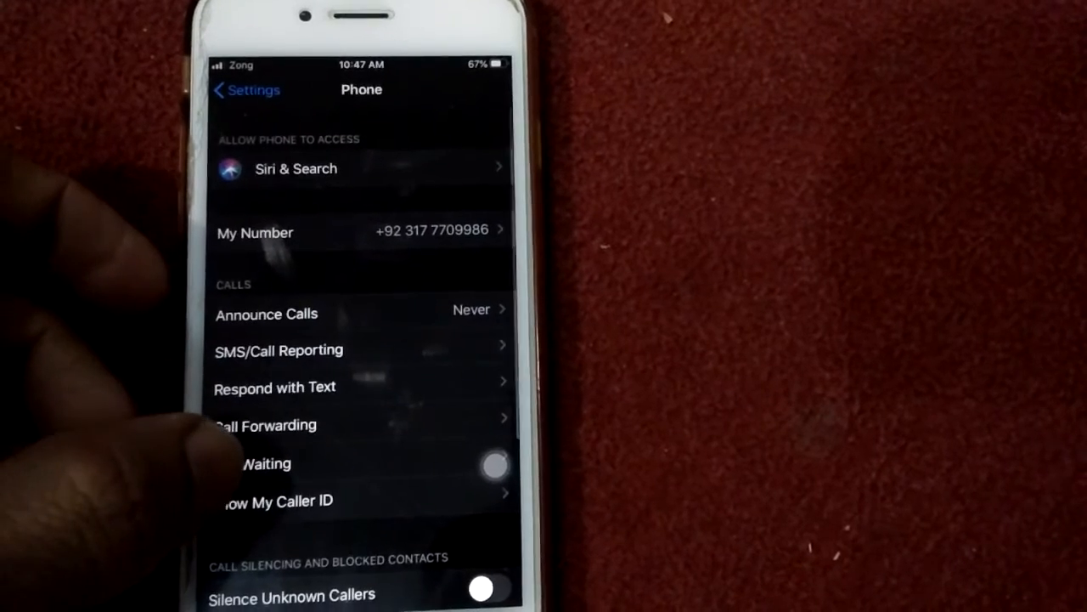
pyautogui.click(263, 462)
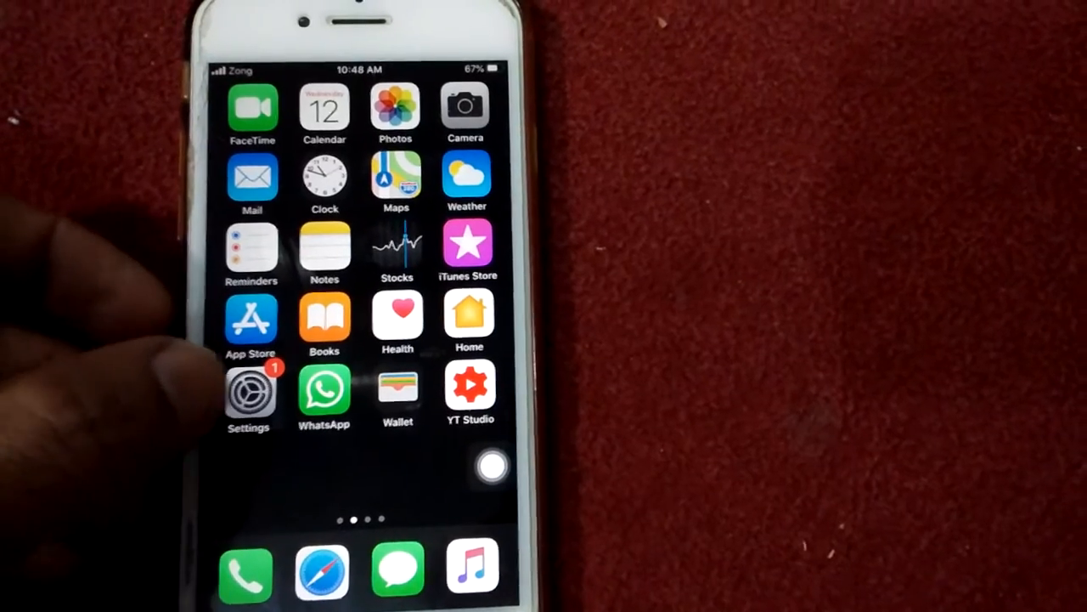
# Bring up the Reset All Settings confirmation under General and cancel it without resetting
pyautogui.click(252, 391)
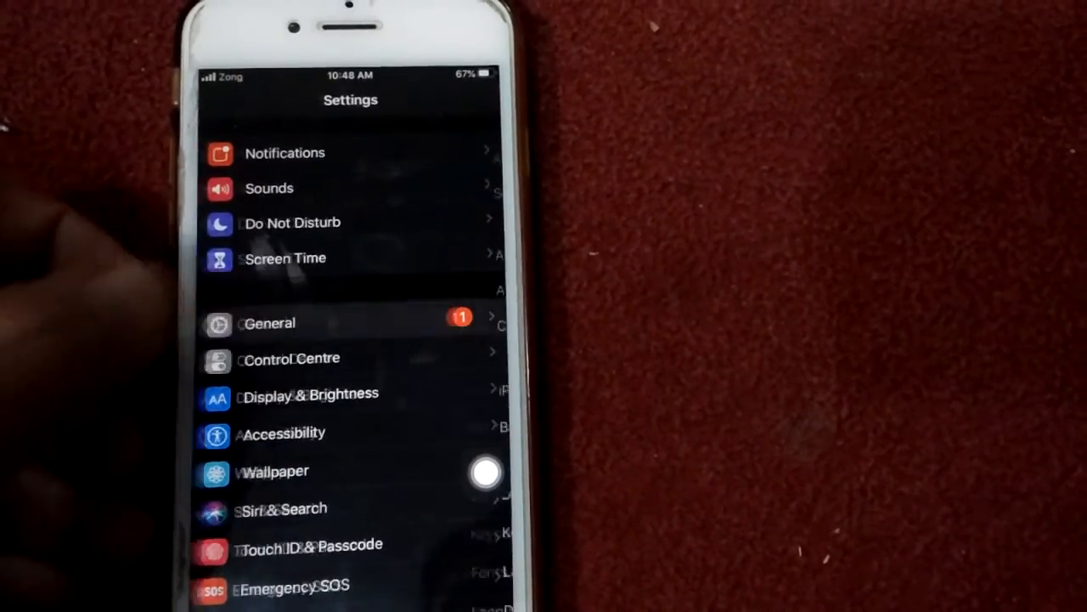
pyautogui.click(268, 322)
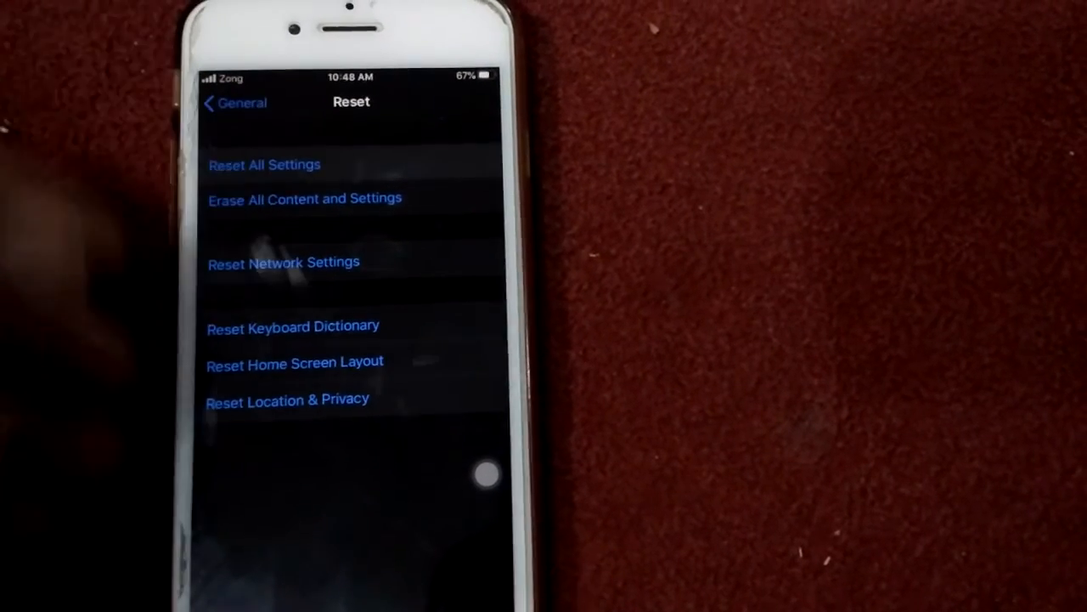
pyautogui.click(265, 165)
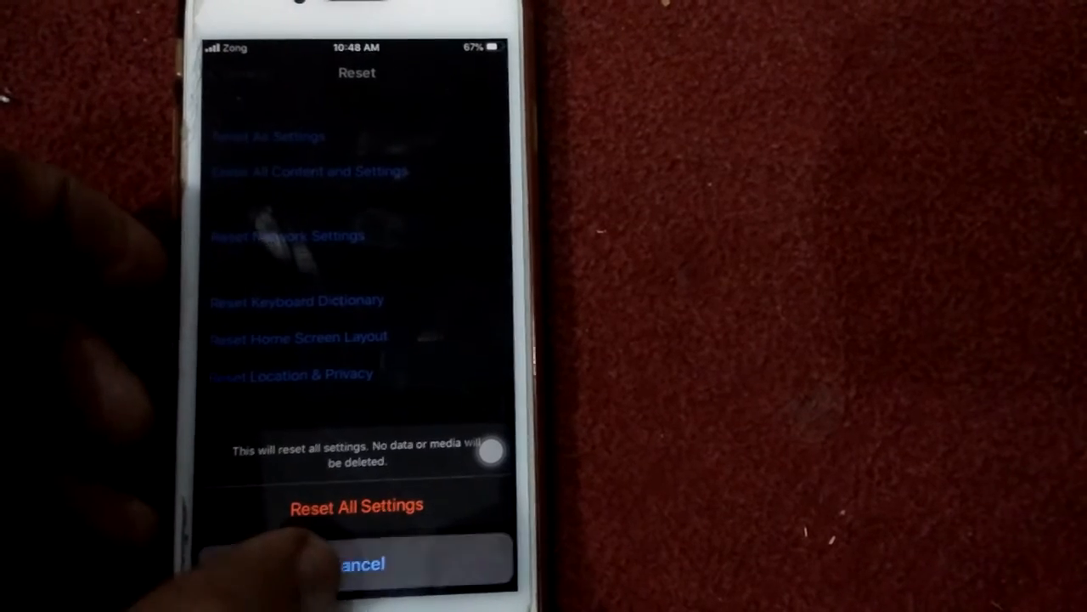
pyautogui.click(356, 564)
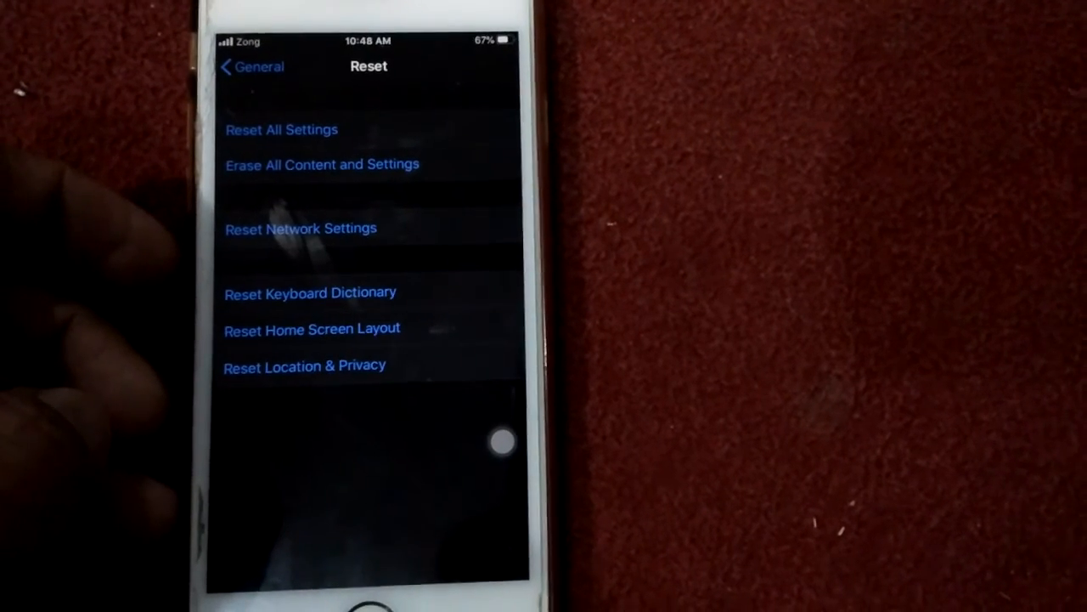